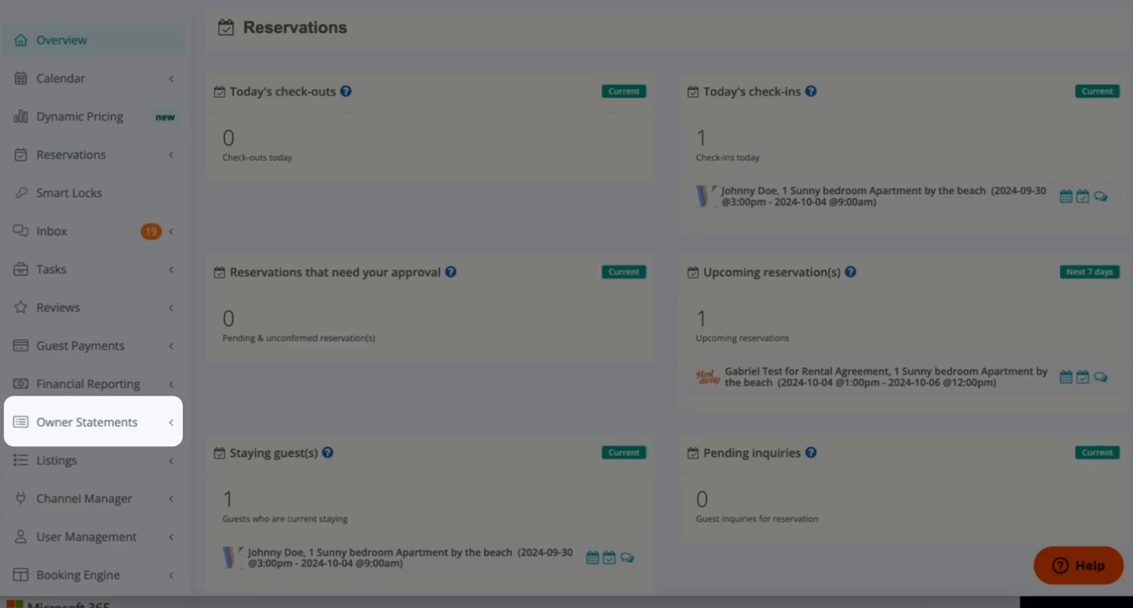
Go to the Owner Statements section from the sidebar.
{"action": "left_click", "coordinate": [89, 421]}
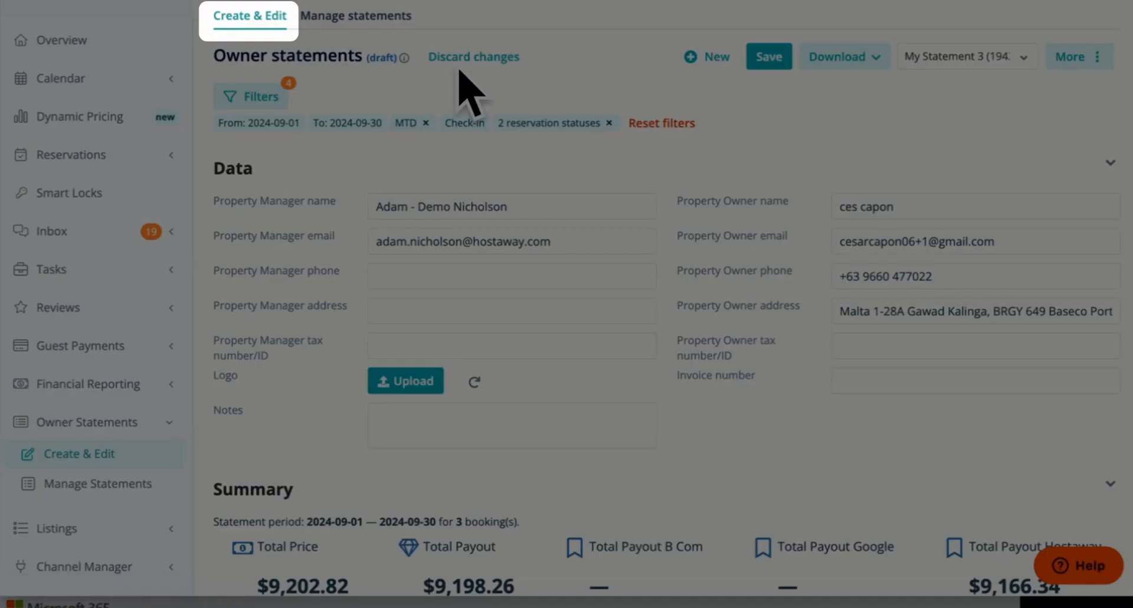
{"action": "left_click", "coordinate": [250, 96]}
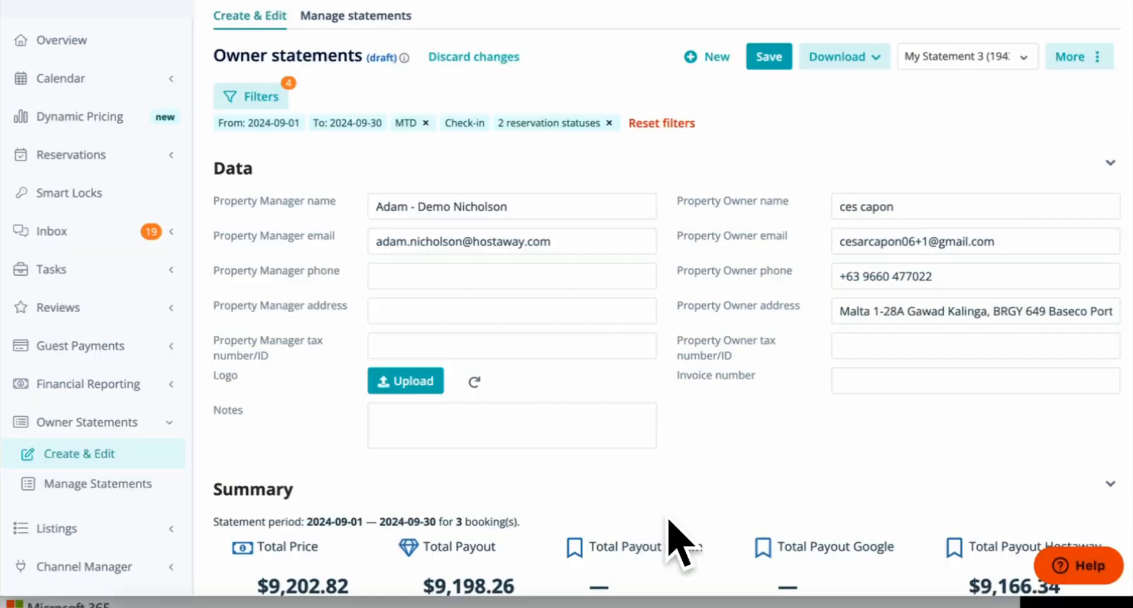
{"action": "scroll", "scroll_direction": "down", "scroll_amount": 3}
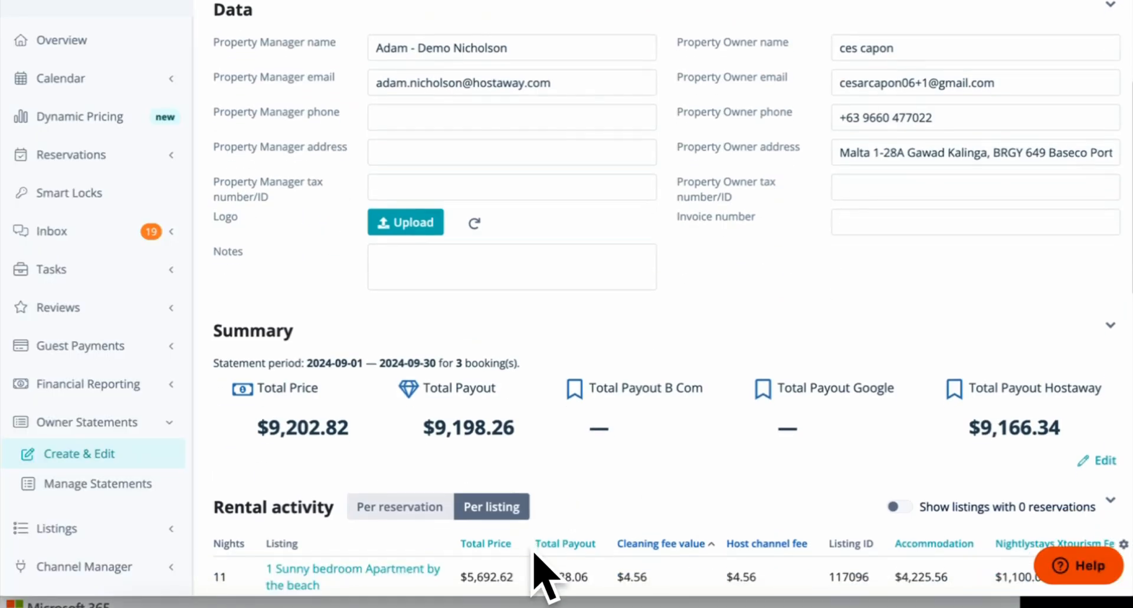
{"action": "scroll", "scroll_direction": "down", "scroll_amount": 3}
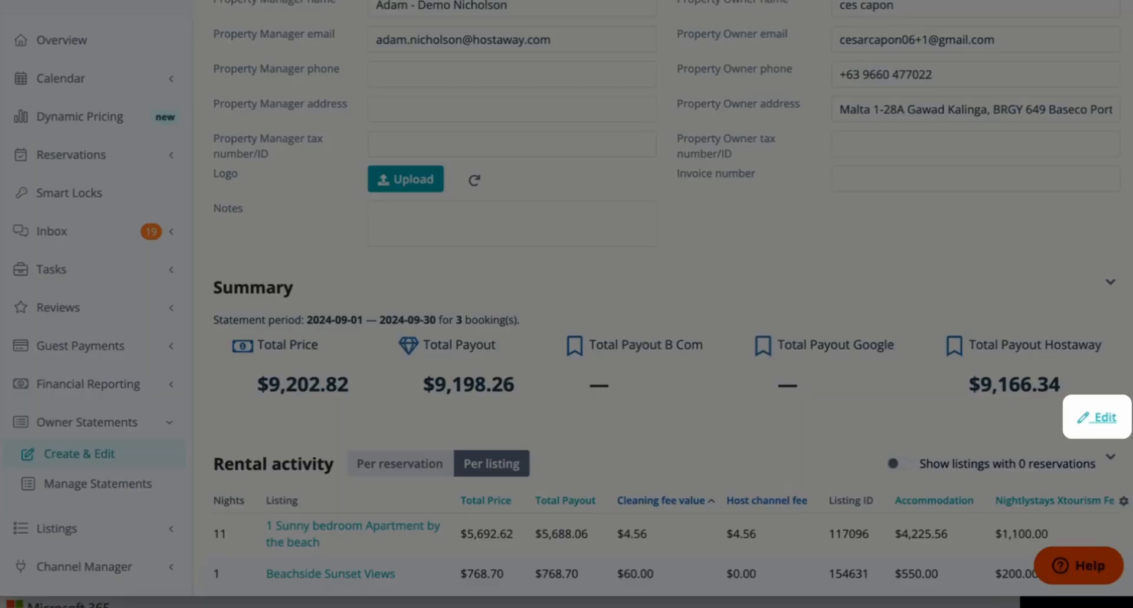
Choose Total Price, Total Payout and Total Payout B Com, Google and Hostaway as summary formulas.
{"action": "left_click", "coordinate": [1097, 417]}
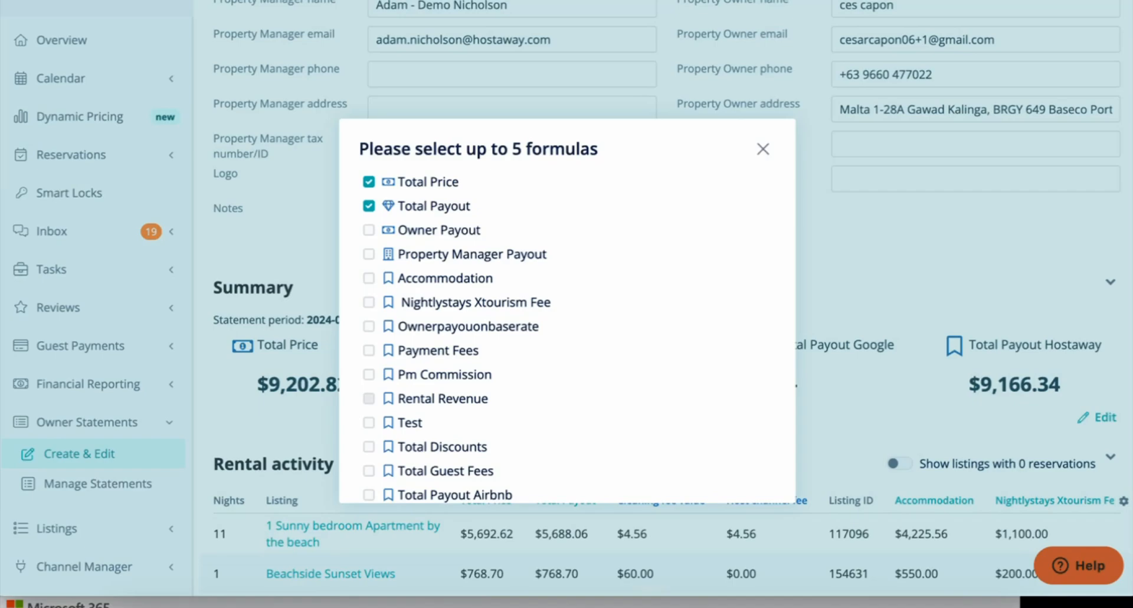
{"action": "scroll", "scroll_direction": "down", "scroll_amount": 3}
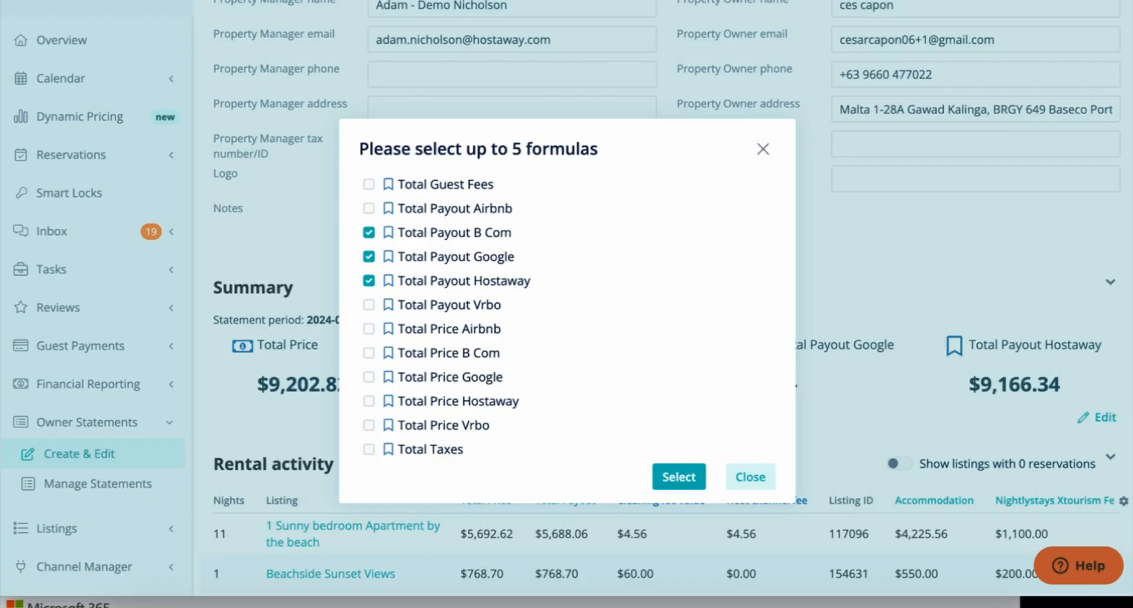
{"action": "left_click", "coordinate": [678, 477]}
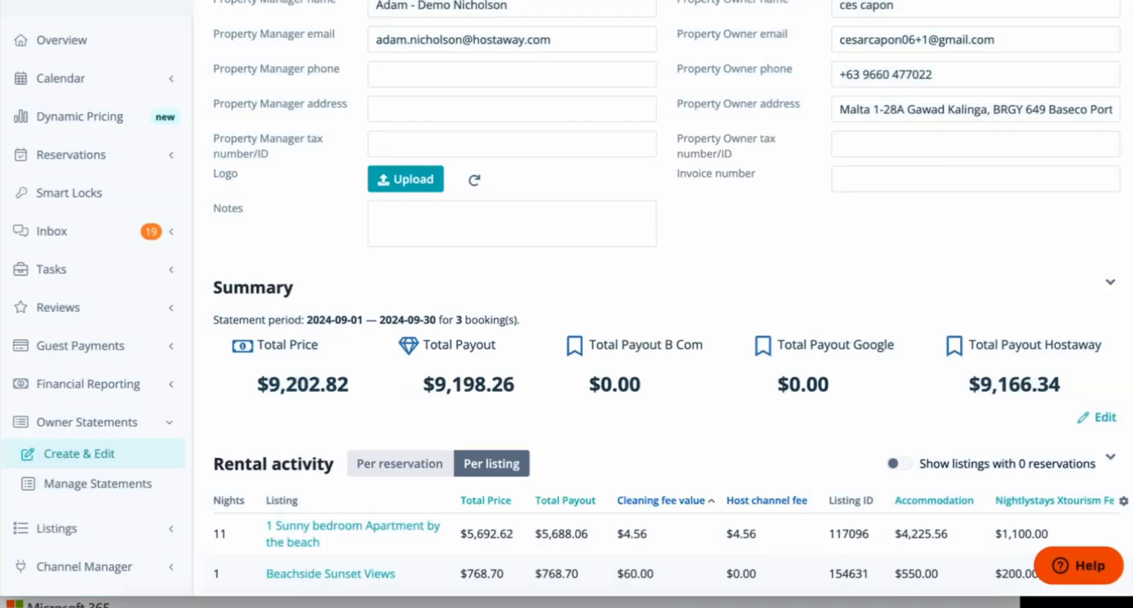
{"action": "scroll", "scroll_direction": "down", "scroll_amount": 3}
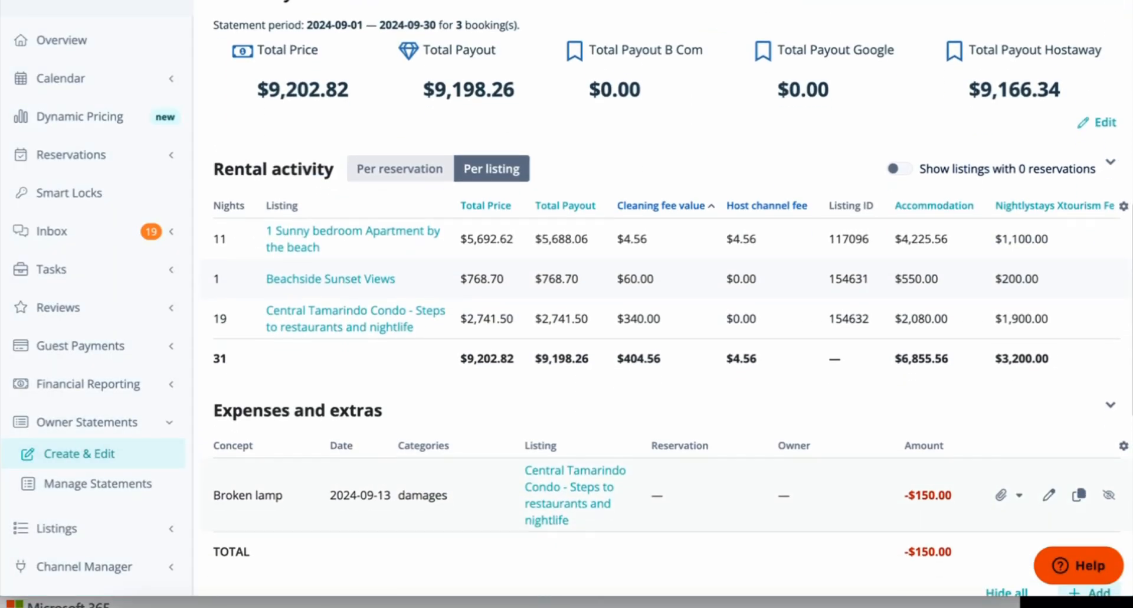
{"action": "scroll", "scroll_direction": "down", "scroll_amount": 3}
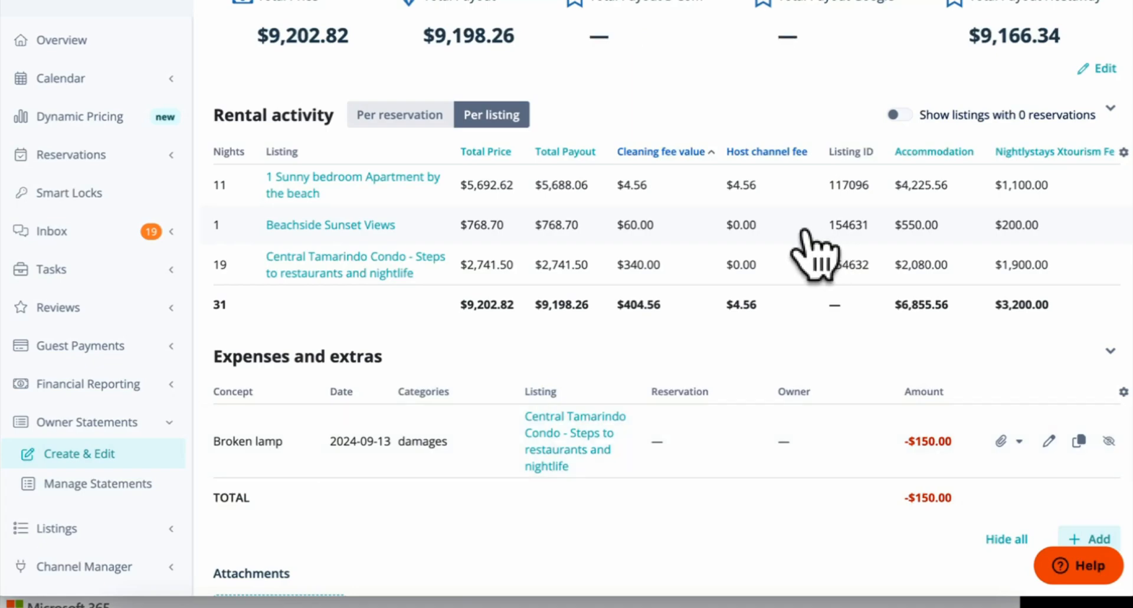
{"action": "left_click", "coordinate": [398, 114]}
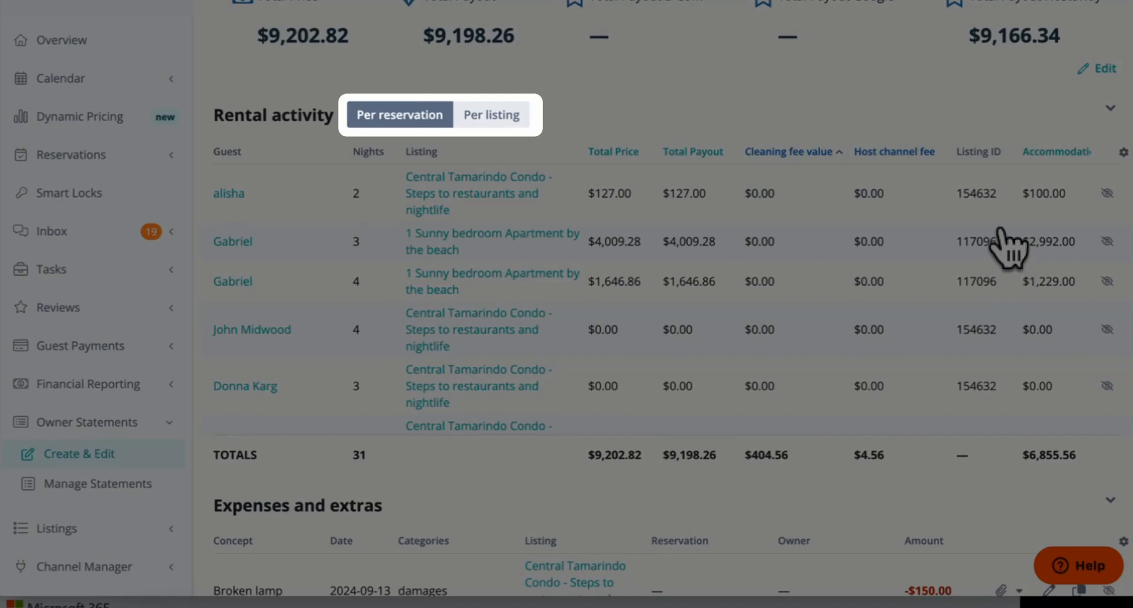
{"action": "left_click", "coordinate": [491, 114]}
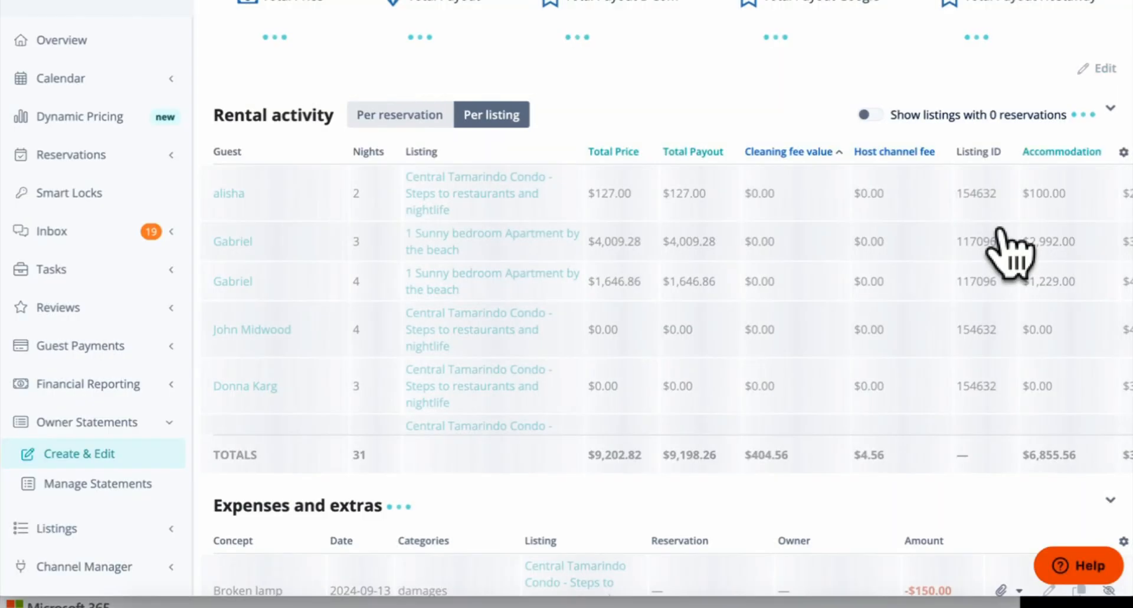
{"action": "scroll", "scroll_direction": "down", "scroll_amount": 3}
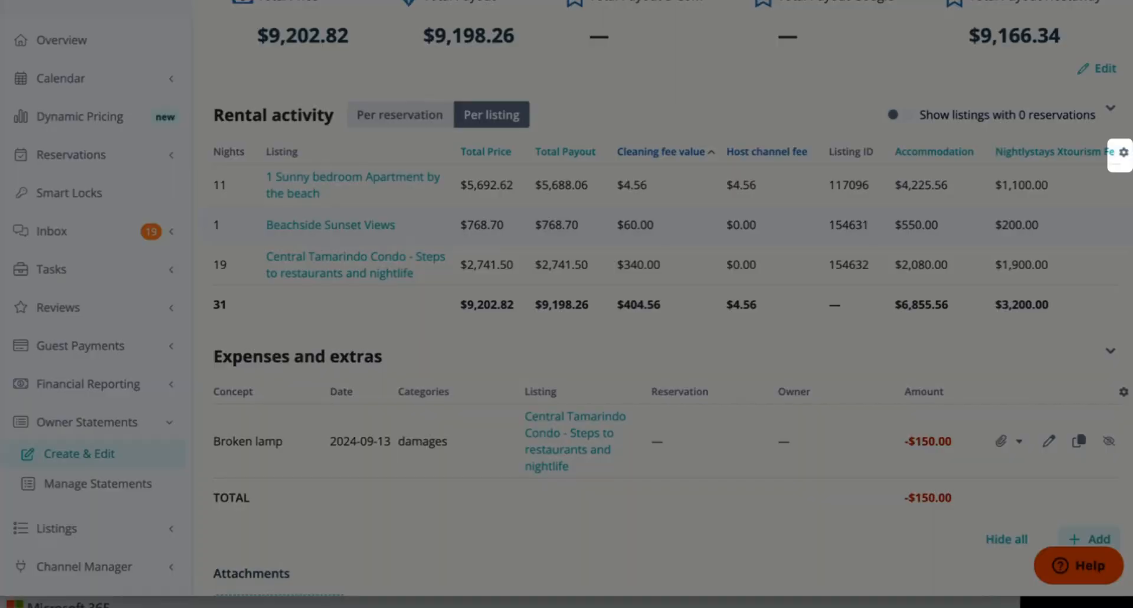
{"action": "left_click", "coordinate": [1122, 153]}
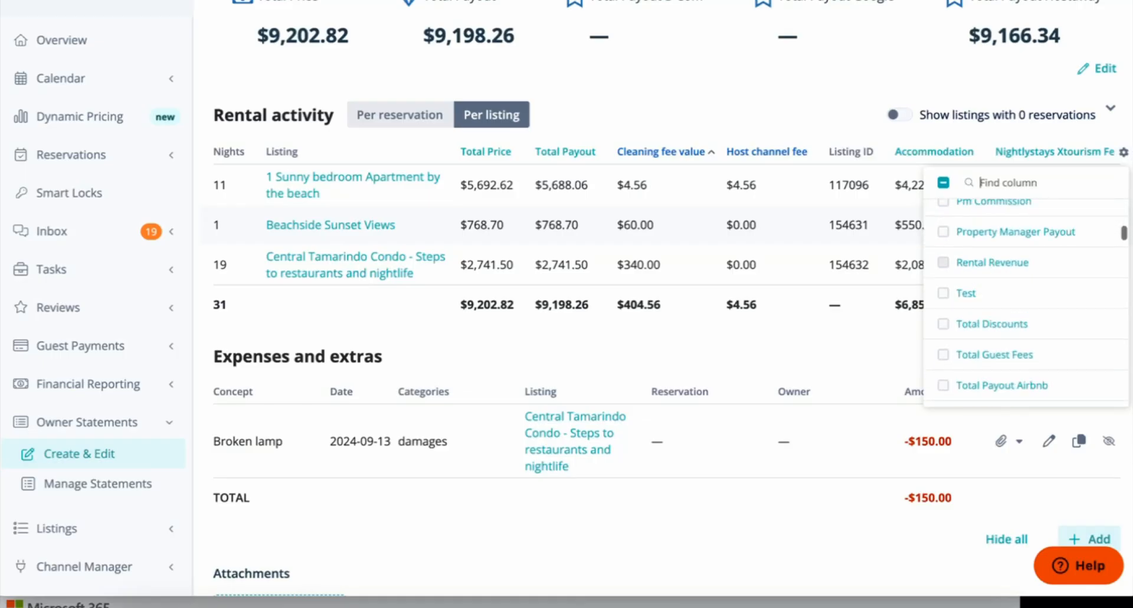
{"action": "scroll", "scroll_direction": "down", "scroll_amount": 3}
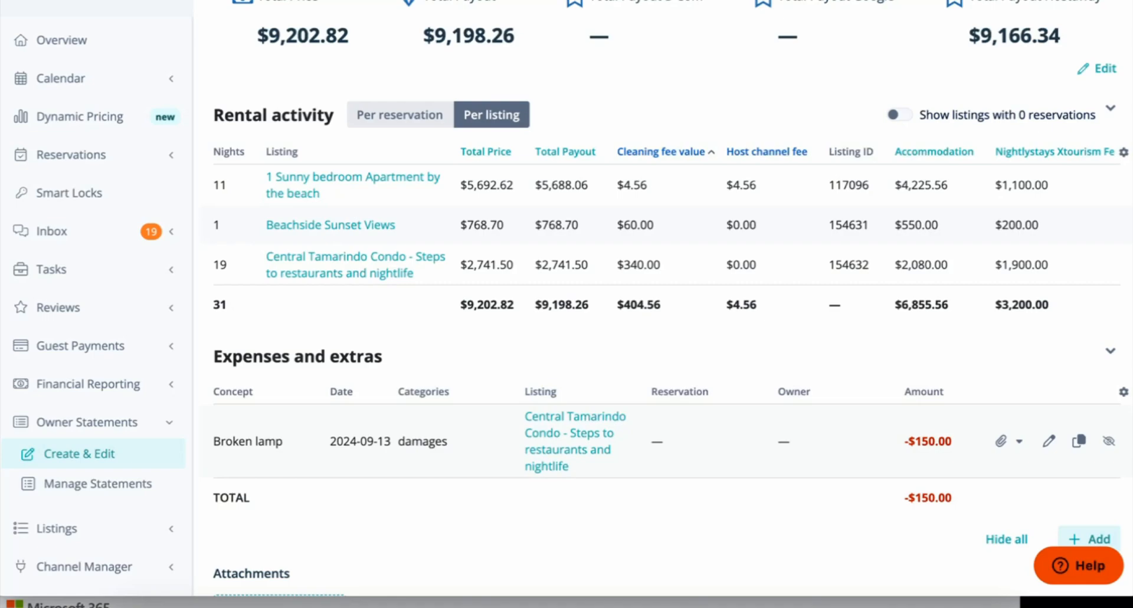
{"action": "scroll", "scroll_direction": "down", "scroll_amount": 3}
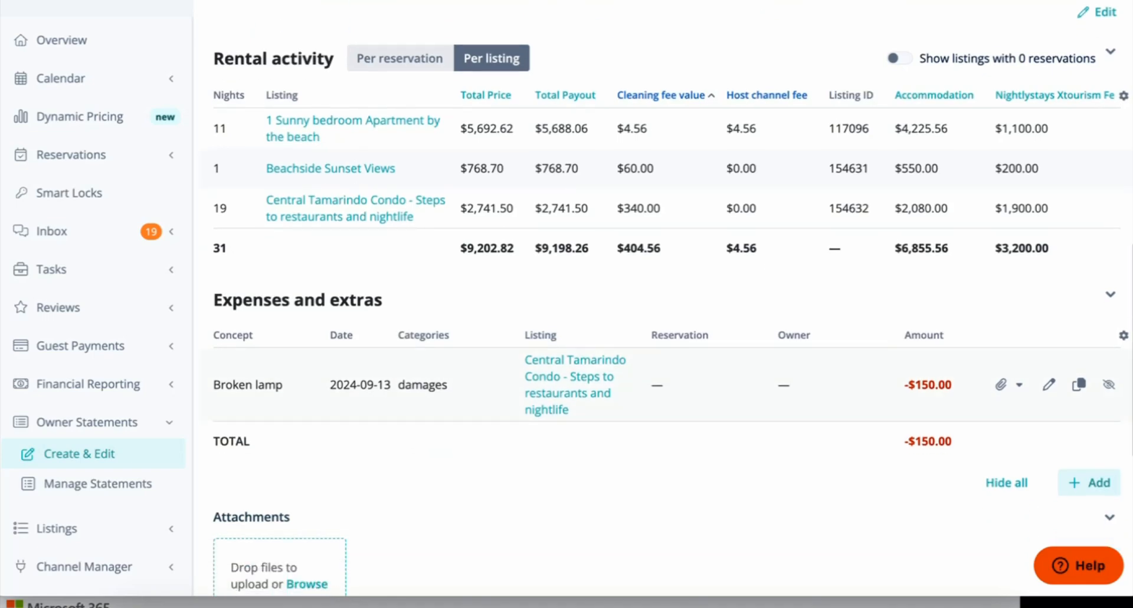
{"action": "left_click", "coordinate": [1088, 481]}
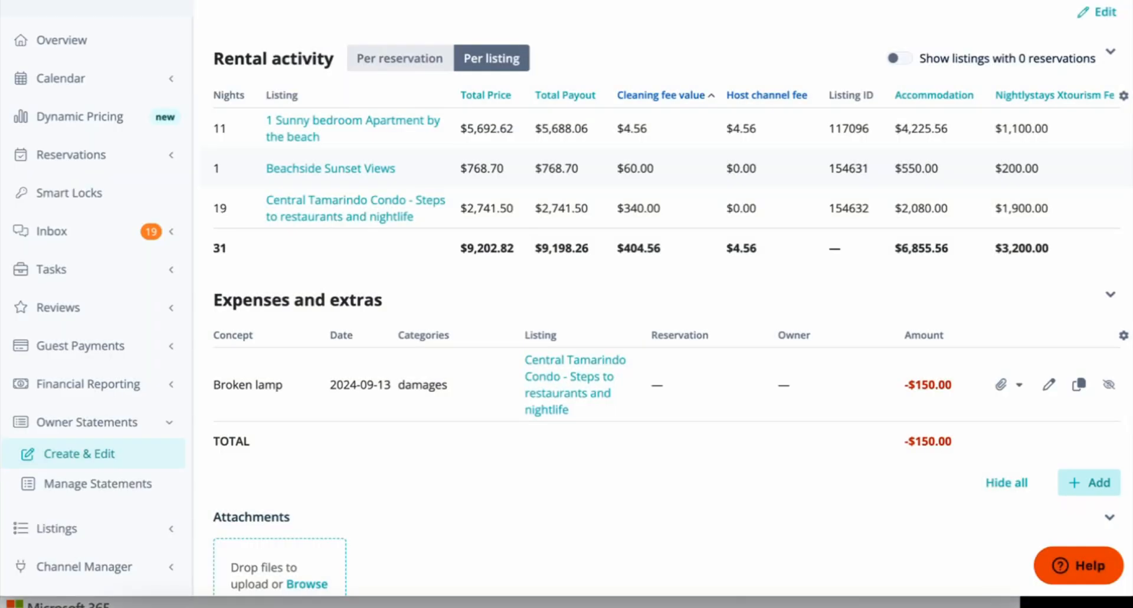
{"action": "scroll", "scroll_direction": "down", "scroll_amount": 3}
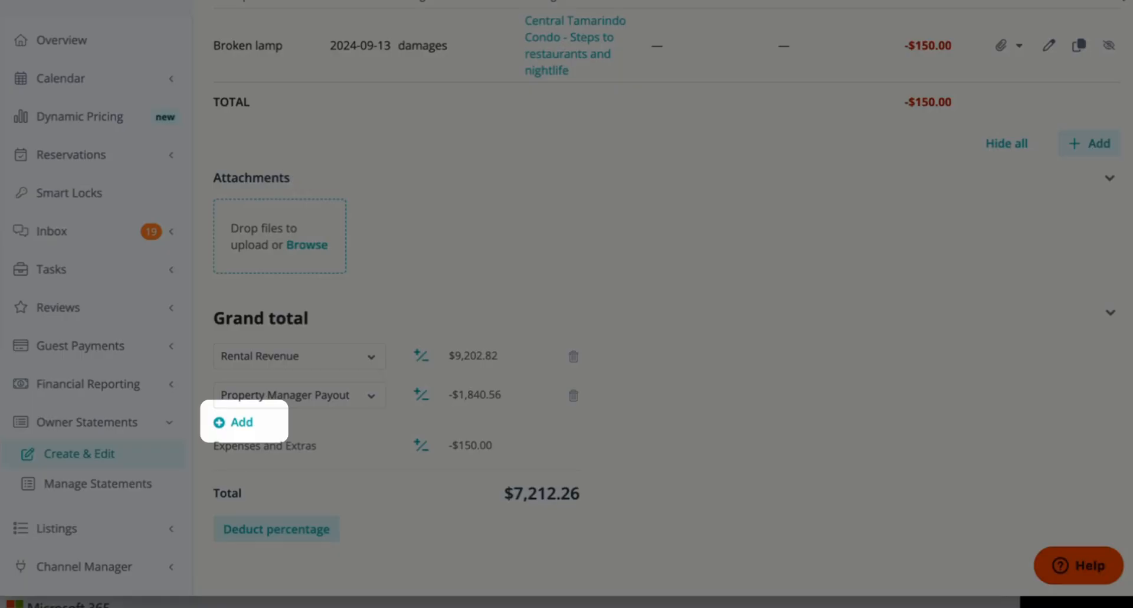
Add a third grand total row set to the Owner Payout formula.
{"action": "left_click", "coordinate": [239, 422]}
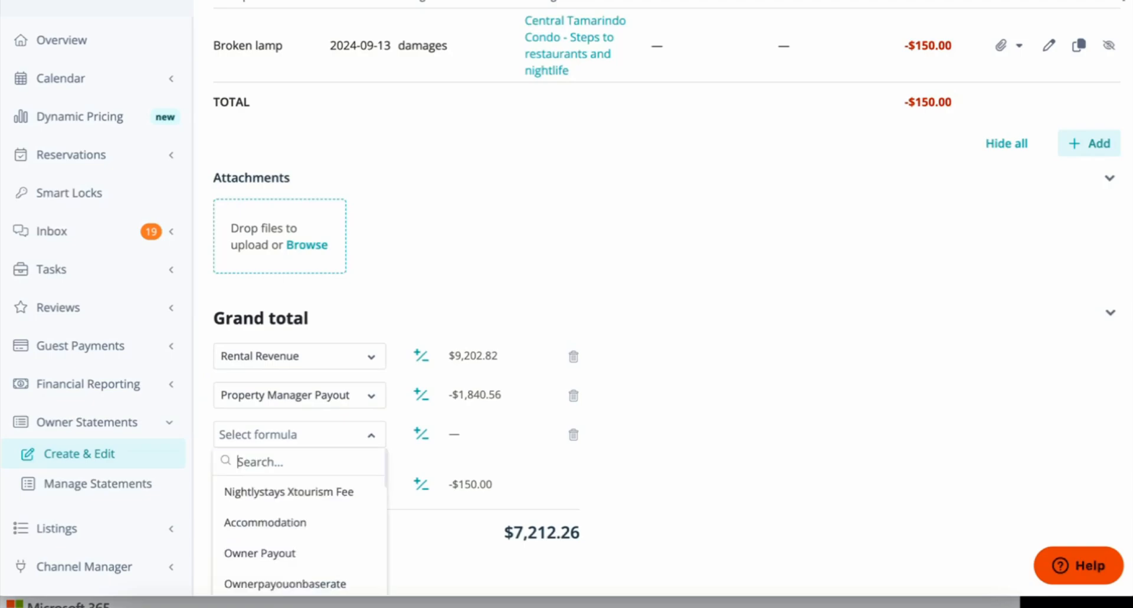
{"action": "left_click", "coordinate": [260, 553]}
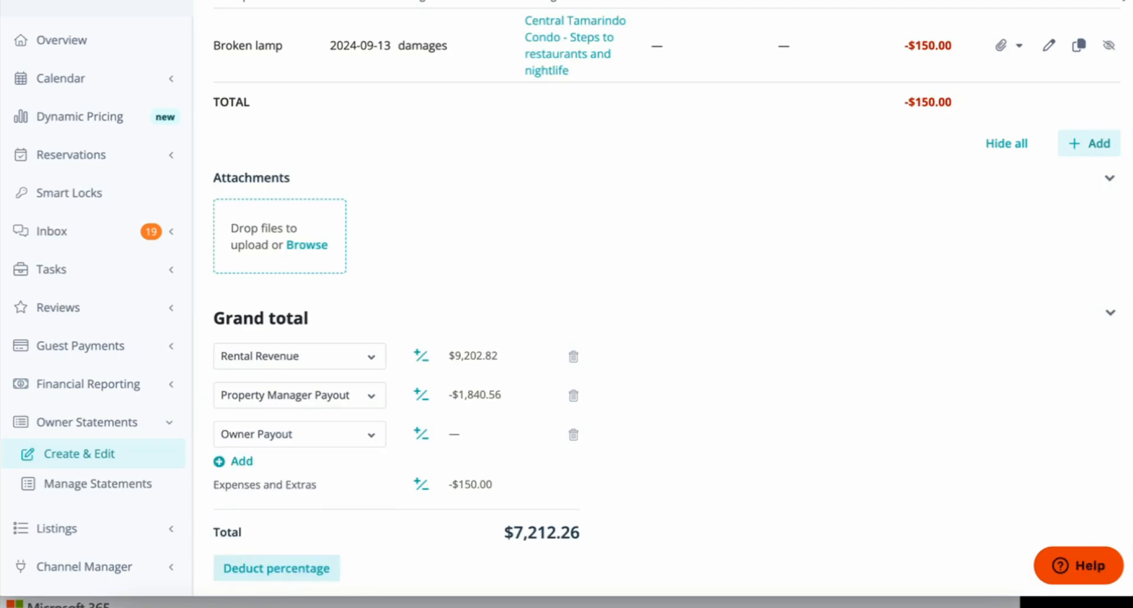
{"action": "left_click", "coordinate": [422, 435]}
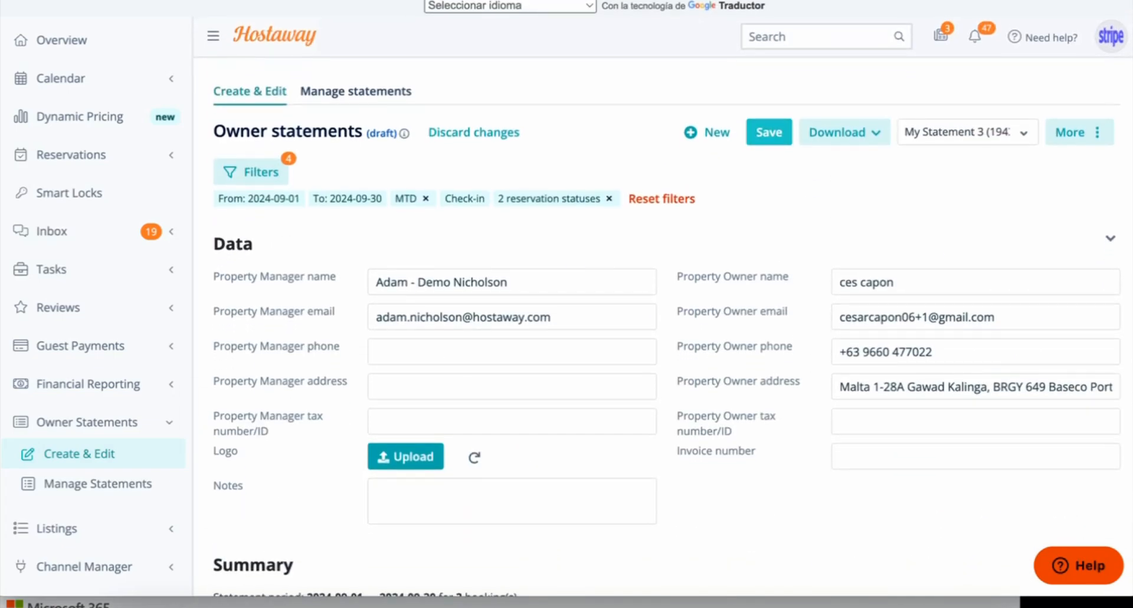
Save the statement as My Statement 3, confirming the overwrite.
{"action": "left_click", "coordinate": [768, 131]}
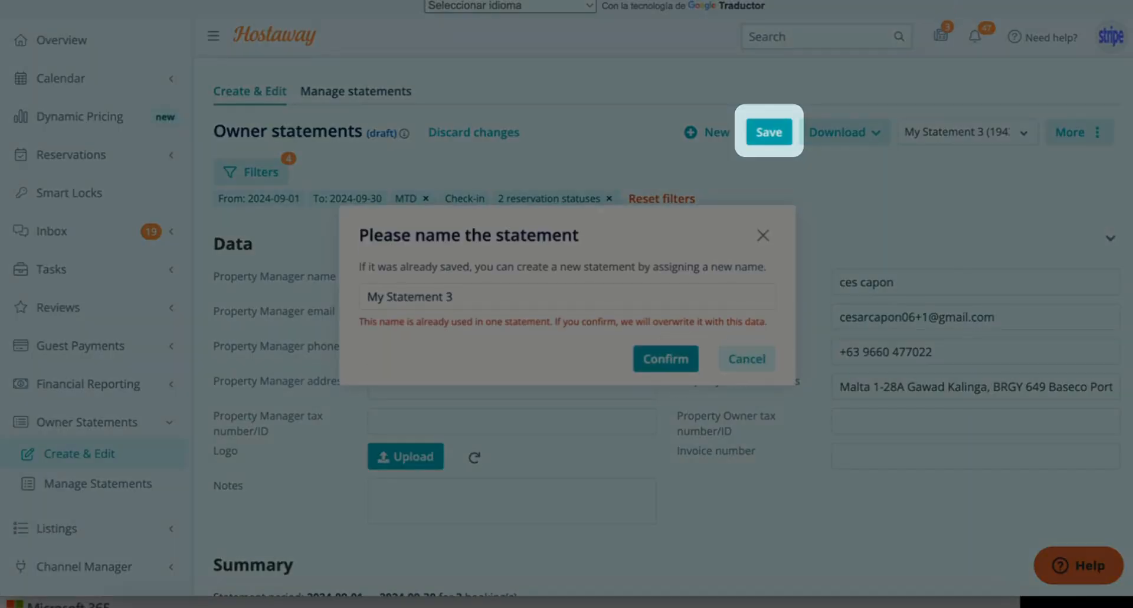
{"action": "left_click", "coordinate": [663, 359]}
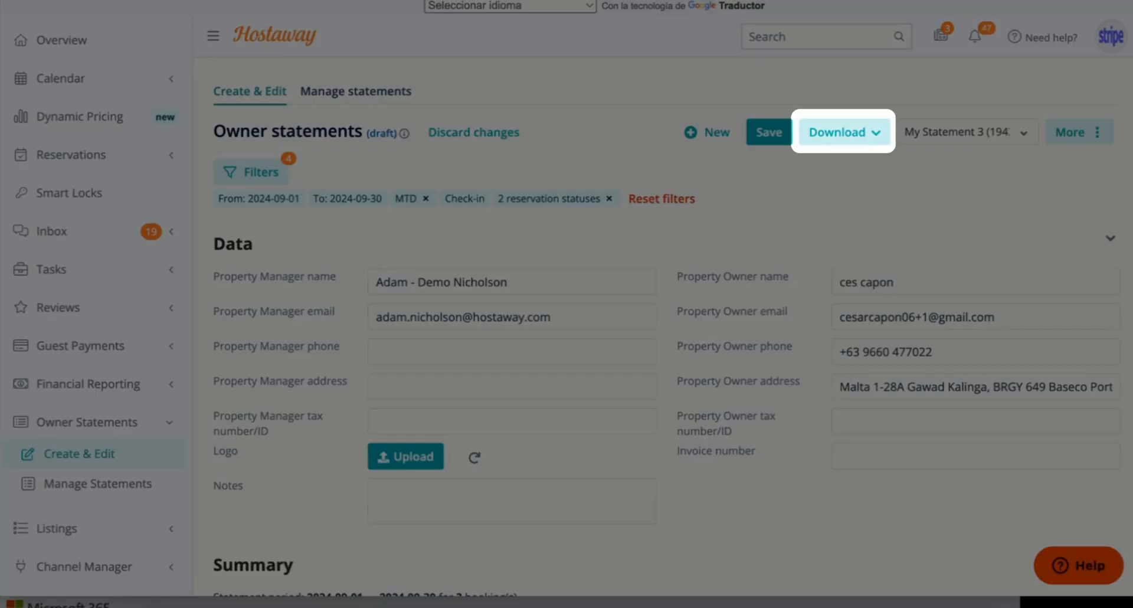
Try Download, then reveal the More menu with Refresh and Assign owners.
{"action": "left_click", "coordinate": [843, 132]}
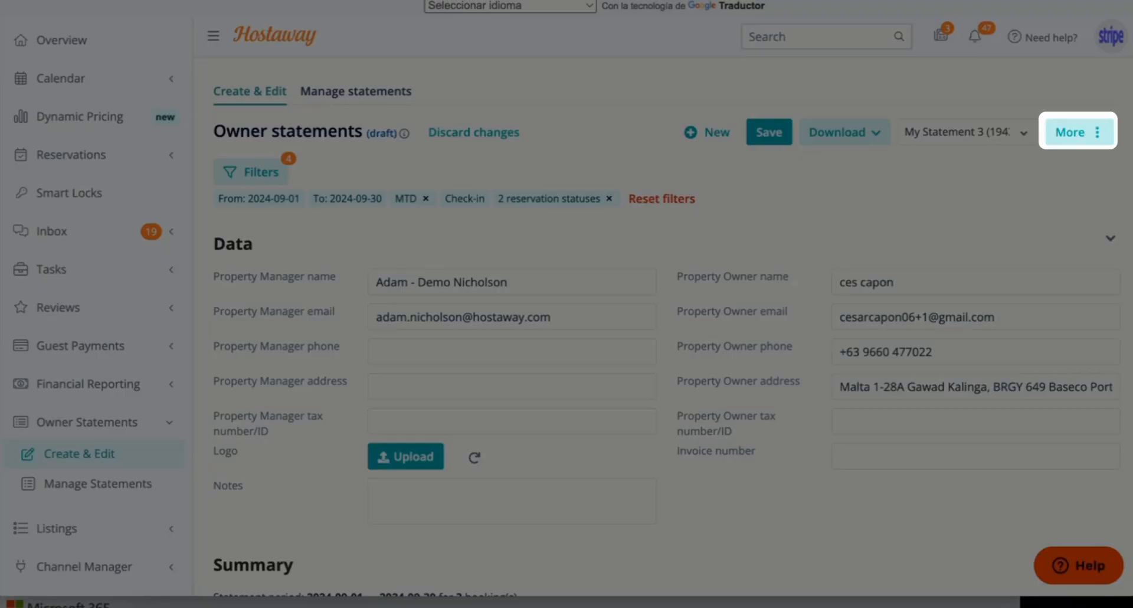
{"action": "left_click", "coordinate": [1077, 131]}
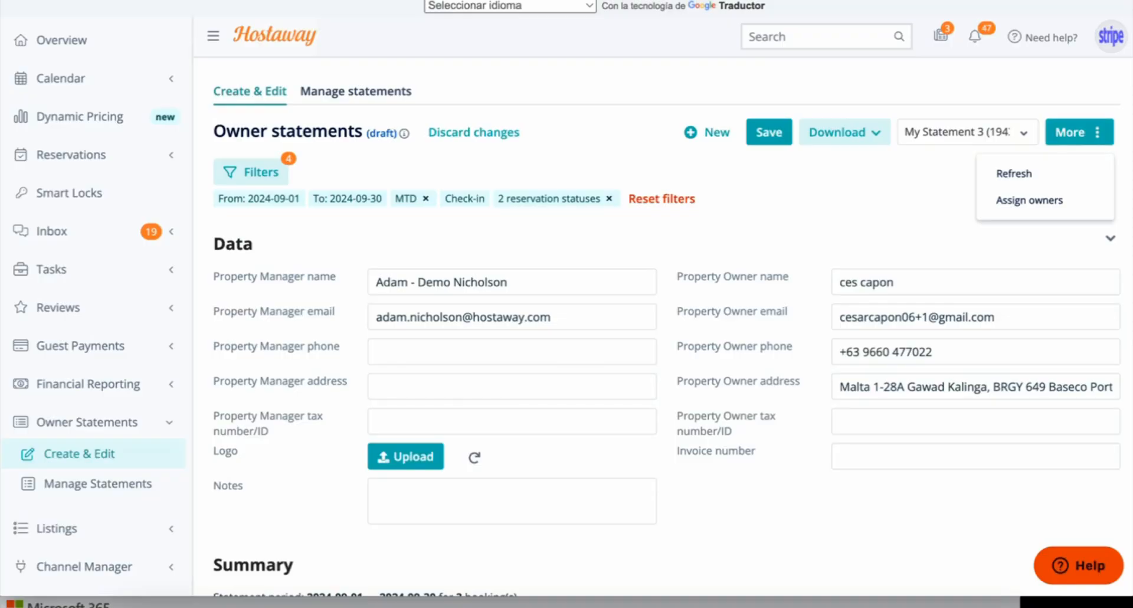